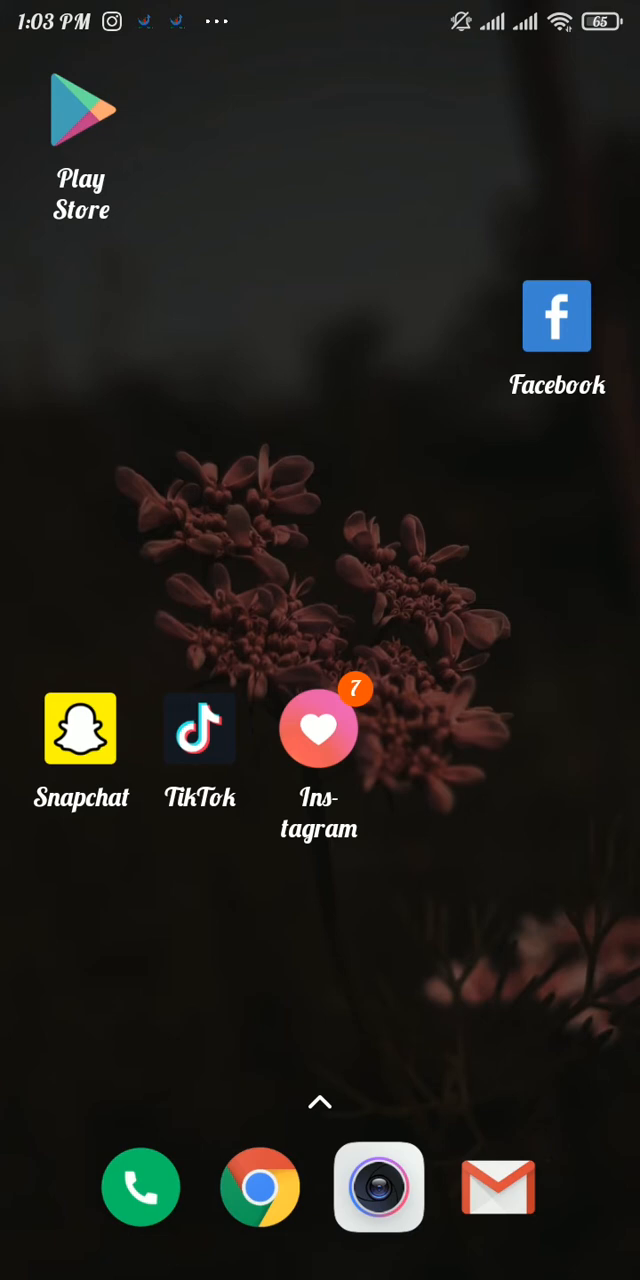
Step: Launch TikTok and reach Settings and privacy through the profile's account menu
{"action": "left_click", "coordinate": [80, 108]}
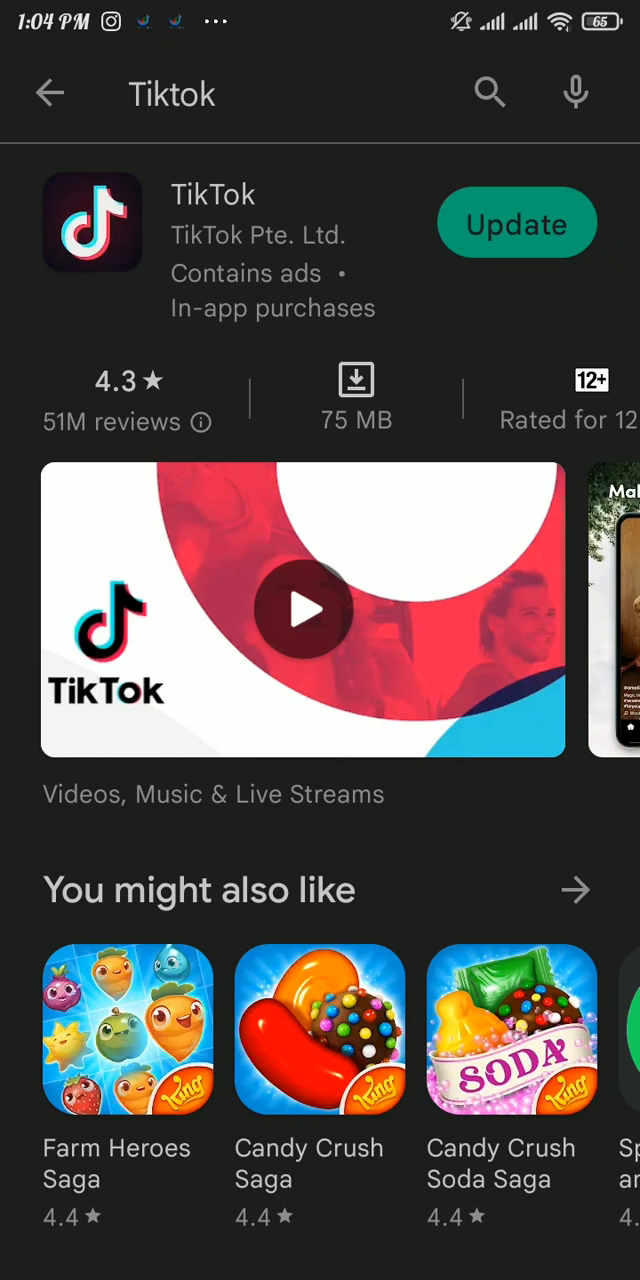
{"action": "left_click", "coordinate": [497, 223]}
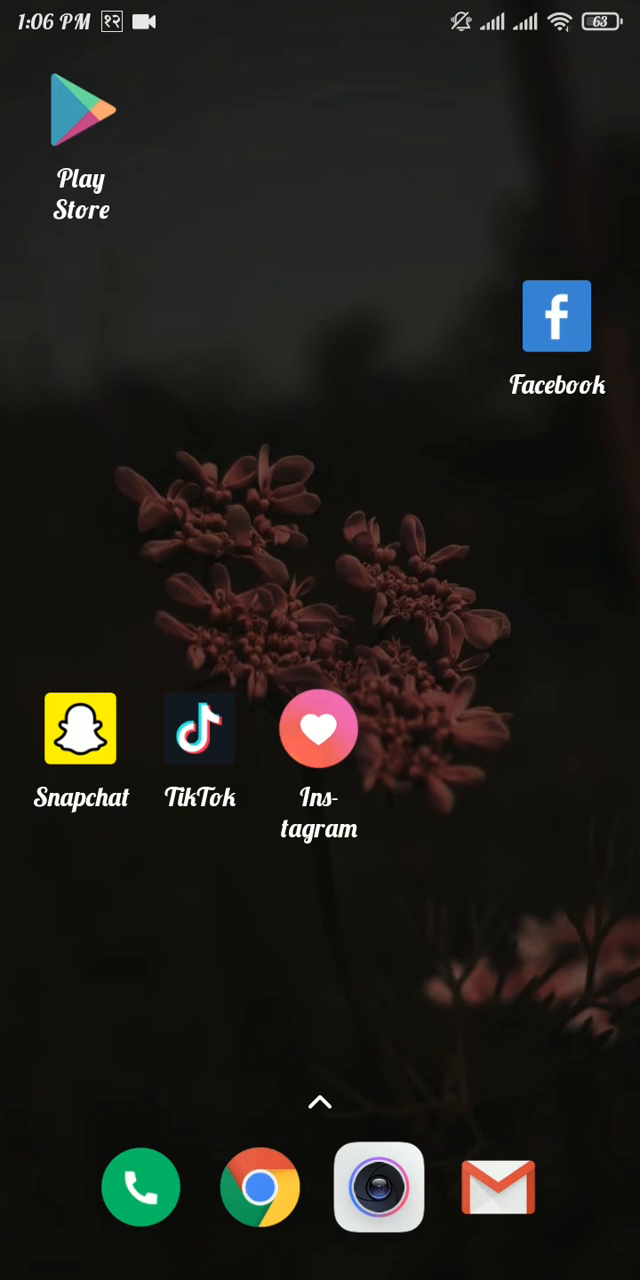
{"action": "left_click", "coordinate": [199, 730]}
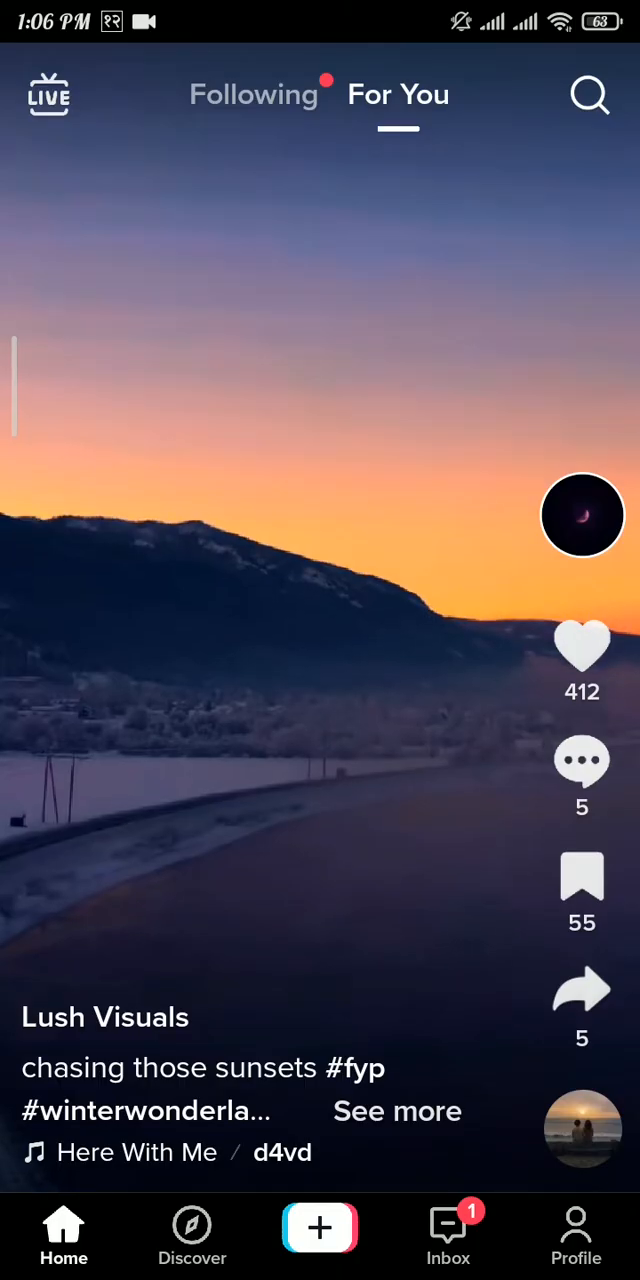
{"action": "left_click", "coordinate": [581, 990]}
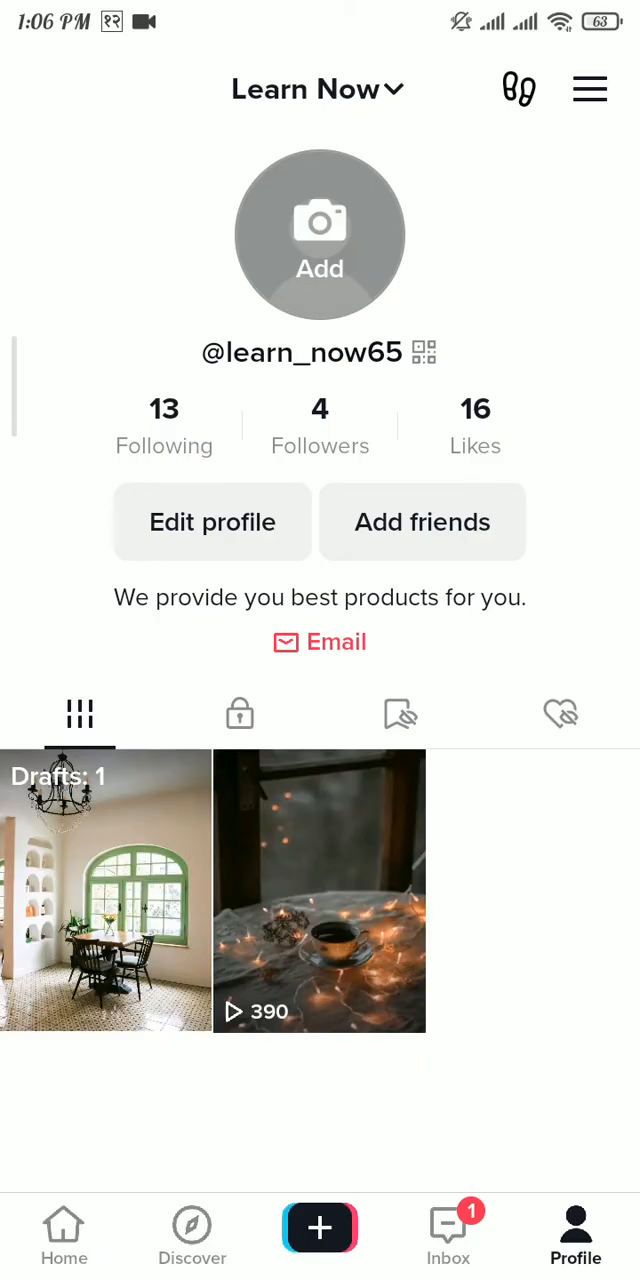
{"action": "left_click", "coordinate": [589, 89]}
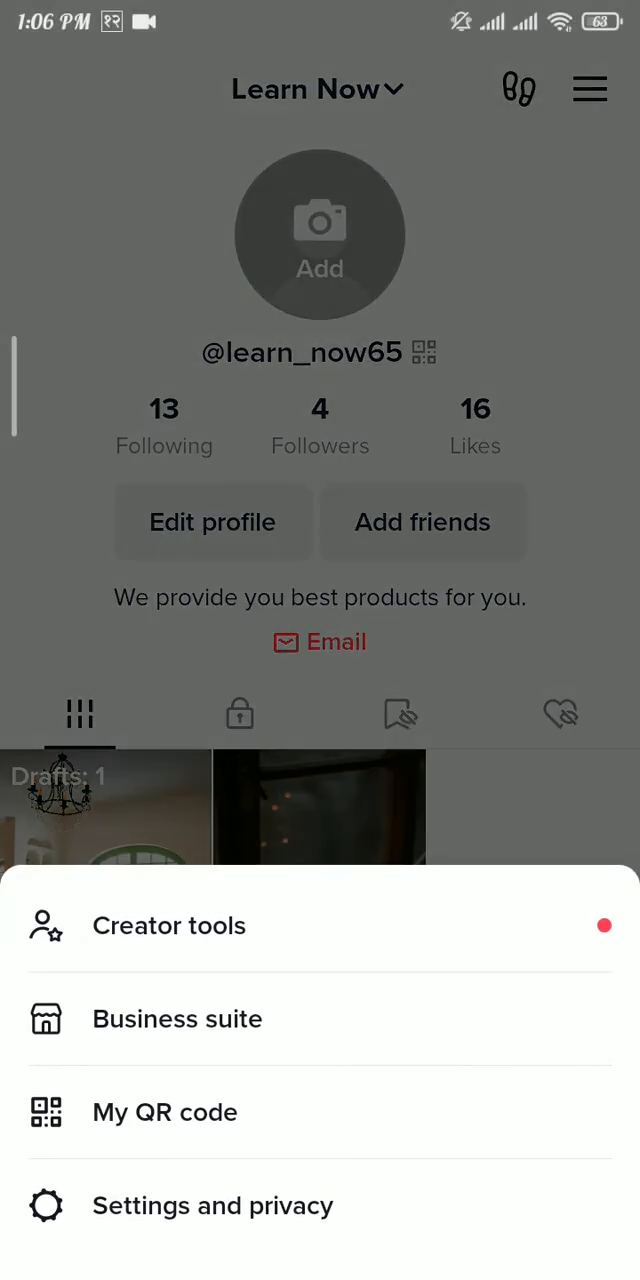
{"action": "left_click", "coordinate": [212, 1205]}
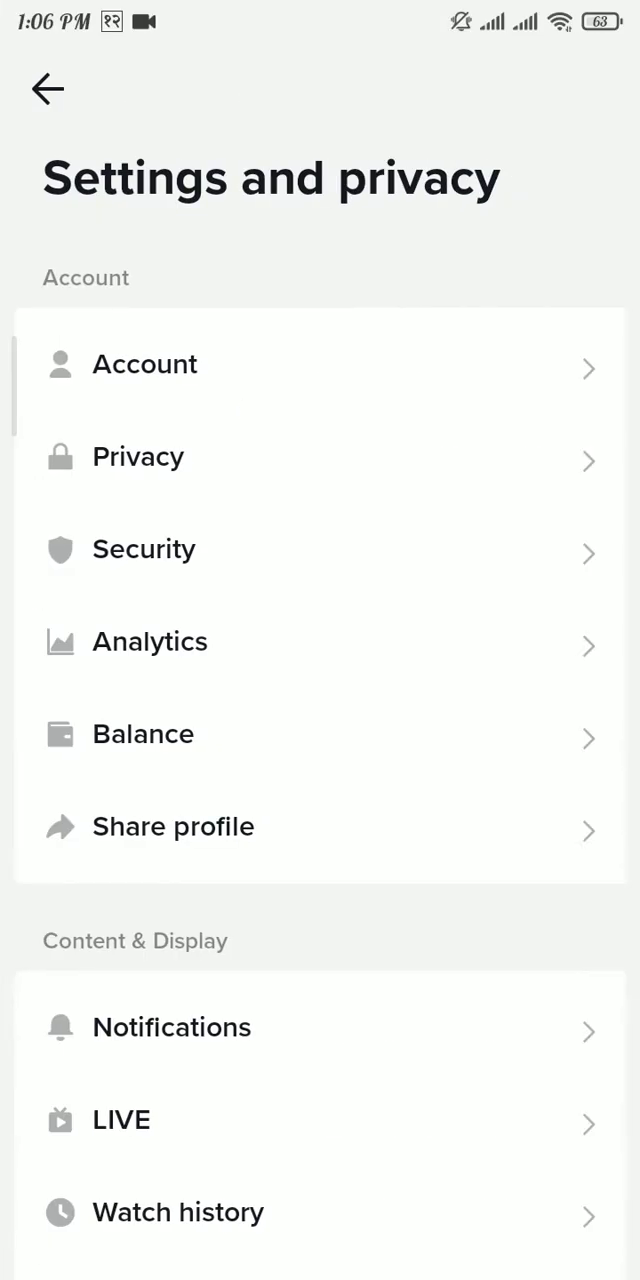
Step: Scroll Settings and privacy down to Support & About and open Report a problem
{"action": "scroll", "scroll_direction": "down", "scroll_amount": 3}
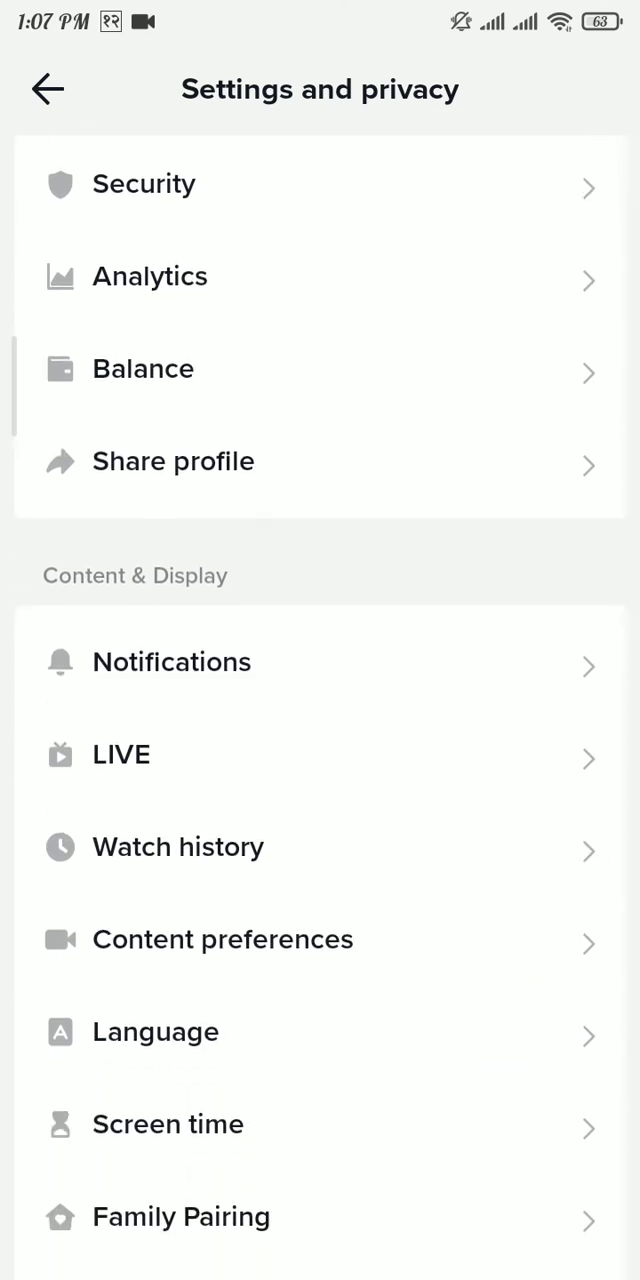
{"action": "scroll", "scroll_direction": "down", "scroll_amount": 3}
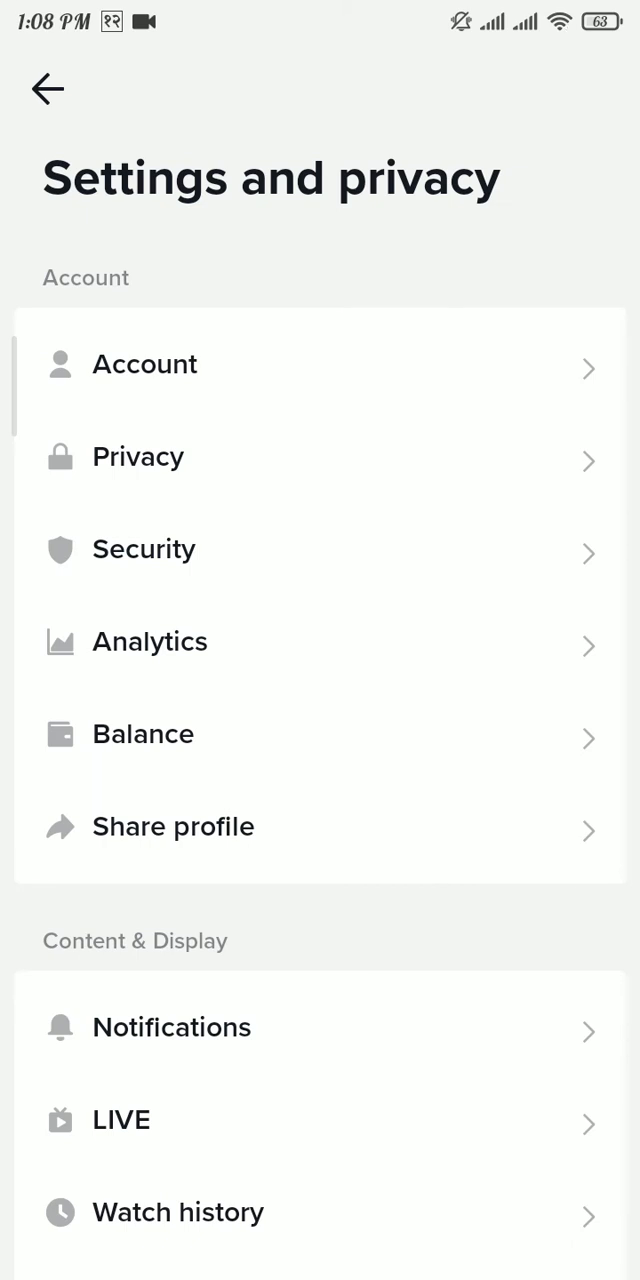
{"action": "scroll", "scroll_direction": "down", "scroll_amount": 3}
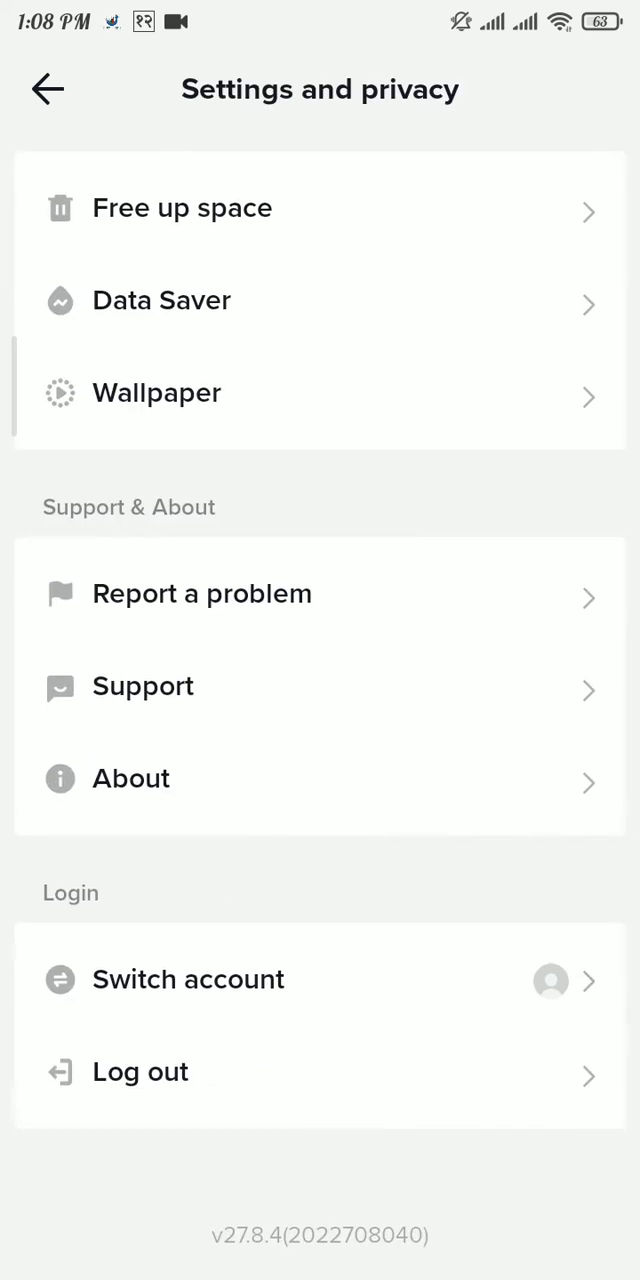
{"action": "left_click", "coordinate": [202, 594]}
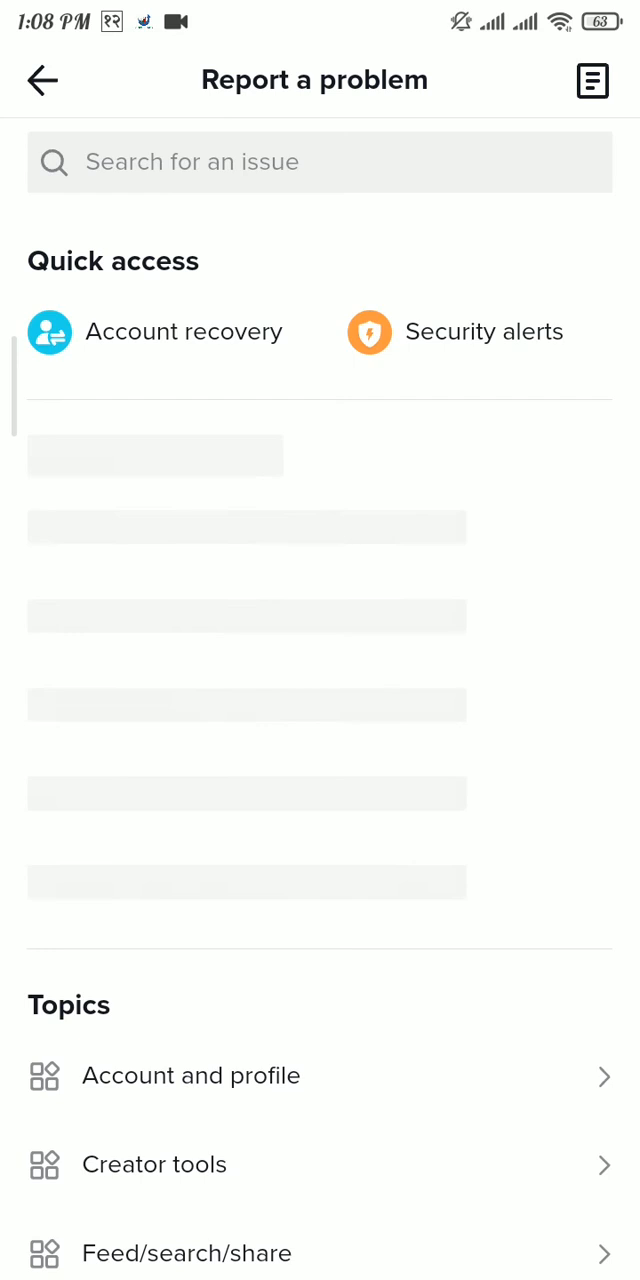
Step: Open the Creator tools > Analytics > Other article and answer 'Is your problem resolved?'
{"action": "scroll", "scroll_direction": "down", "scroll_amount": 3}
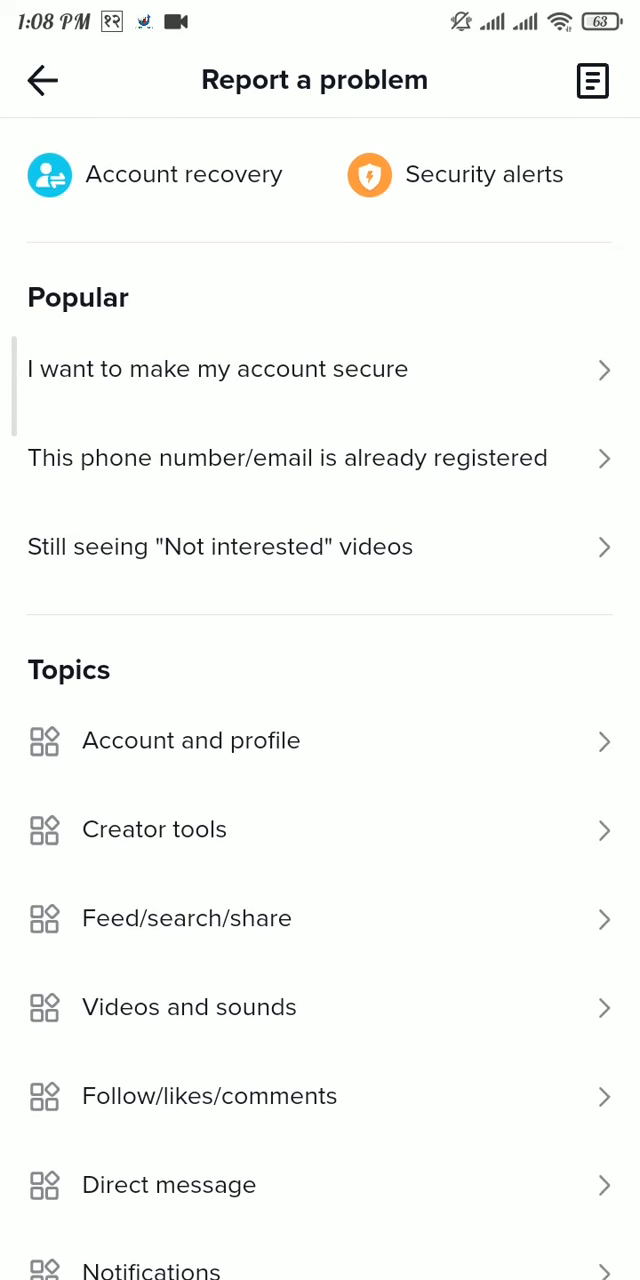
{"action": "left_click", "coordinate": [154, 829]}
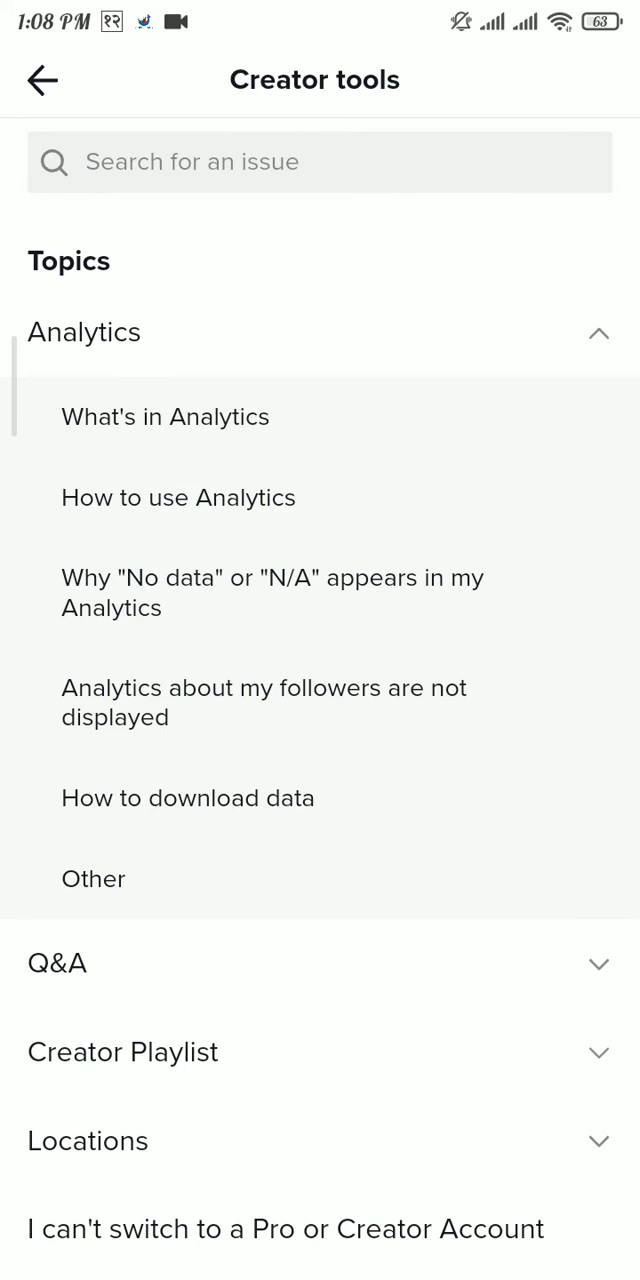
{"action": "left_click", "coordinate": [93, 879]}
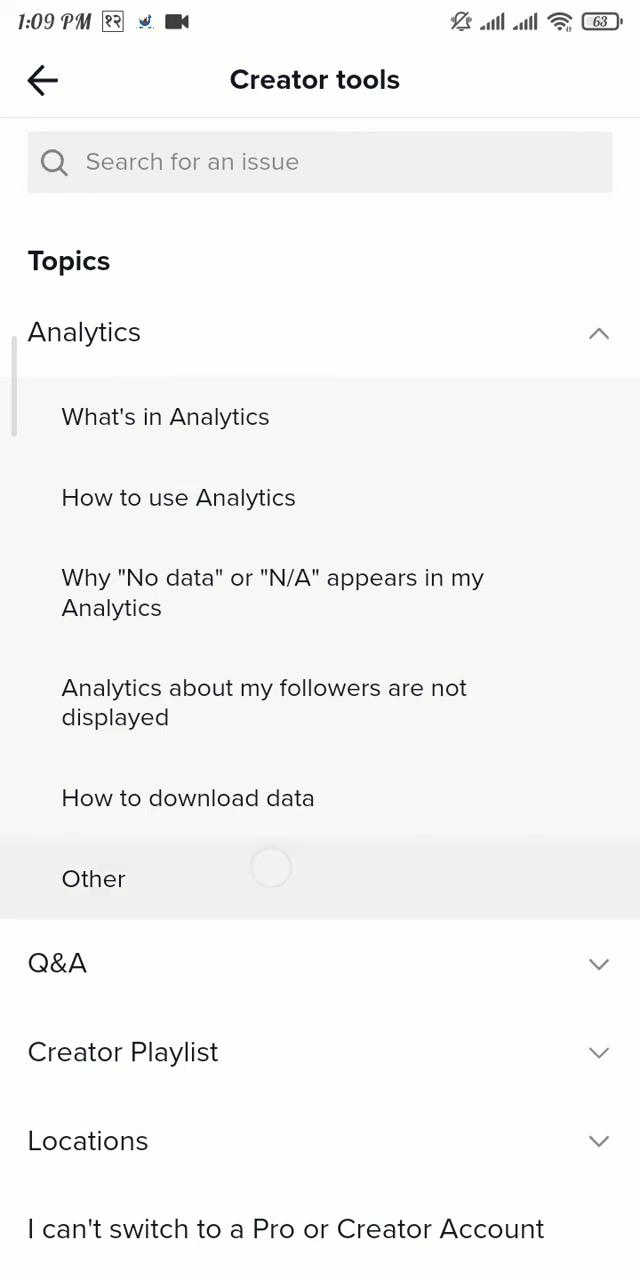
{"action": "left_click", "coordinate": [93, 879]}
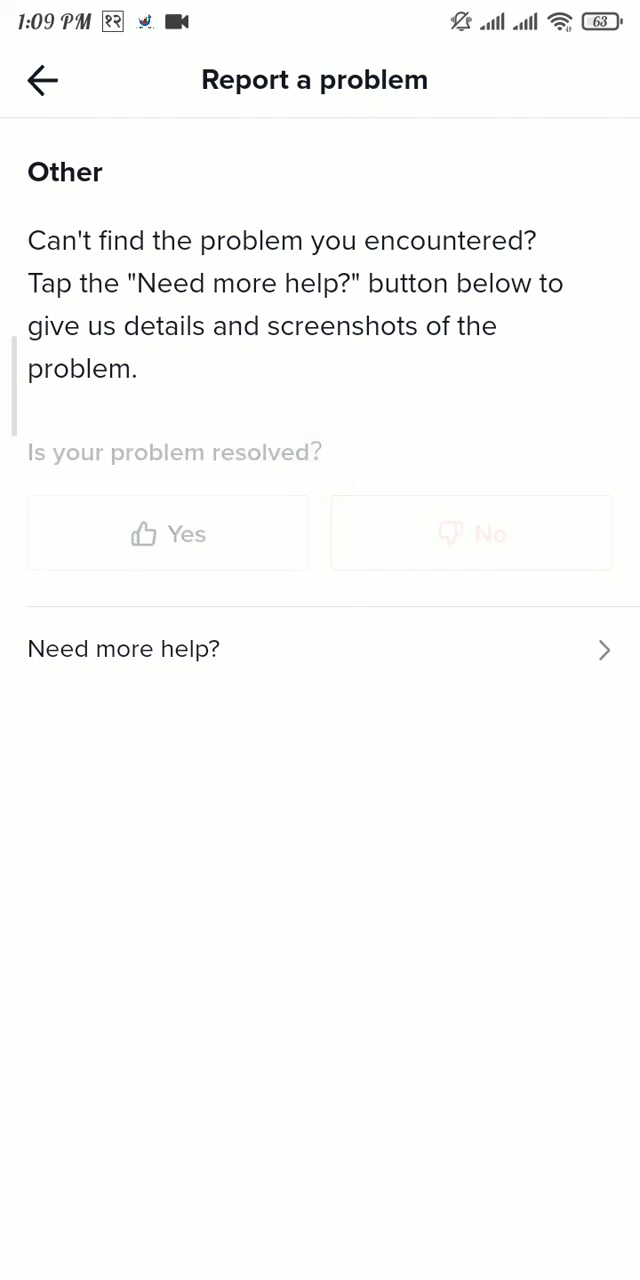
{"action": "left_click", "coordinate": [167, 533]}
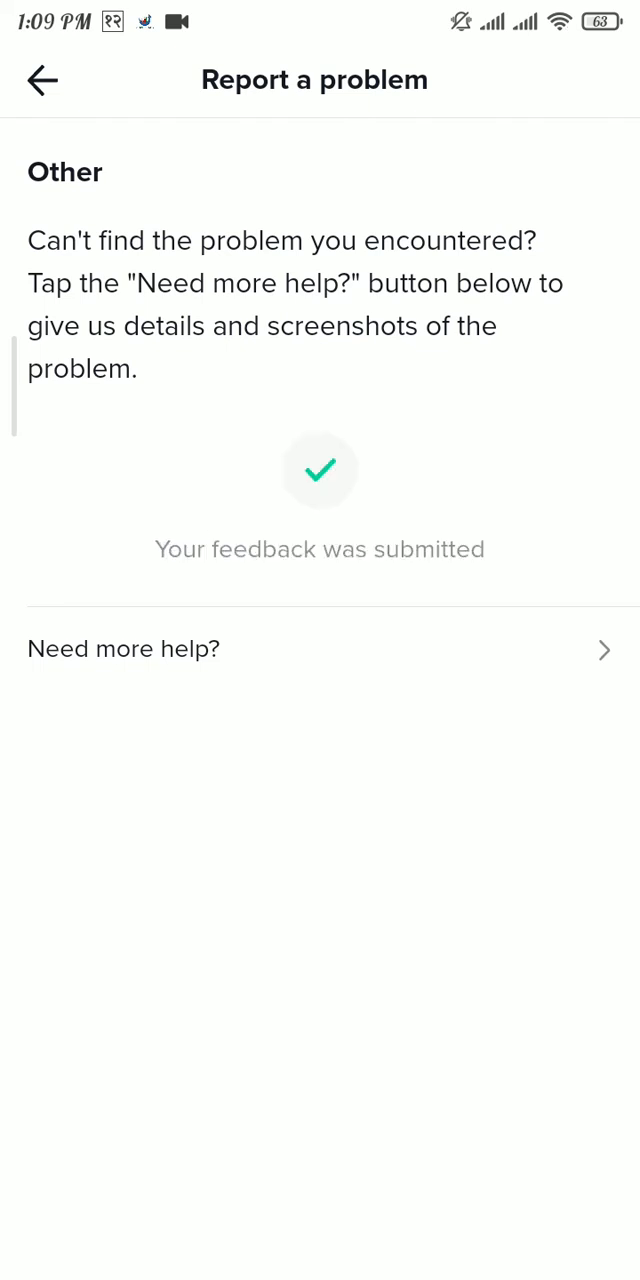
Step: Choose 'Need more help?' to bring up the Tell us your feedback form
{"action": "left_click", "coordinate": [123, 649]}
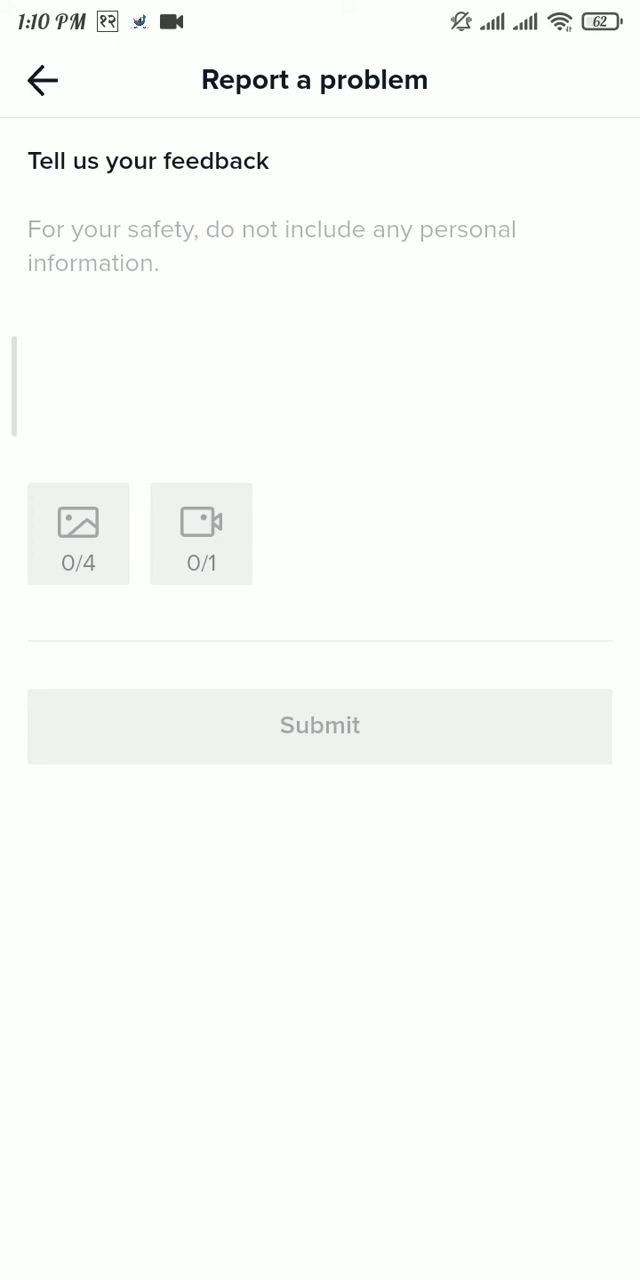
Step: Submit the message 'Hello !! I dont see the Dark Mode feature on my account...'
{"action": "type", "text": "Hello !! I dont see the Dark Mode feature on my account. Please help me to get this feature. Thank you"}
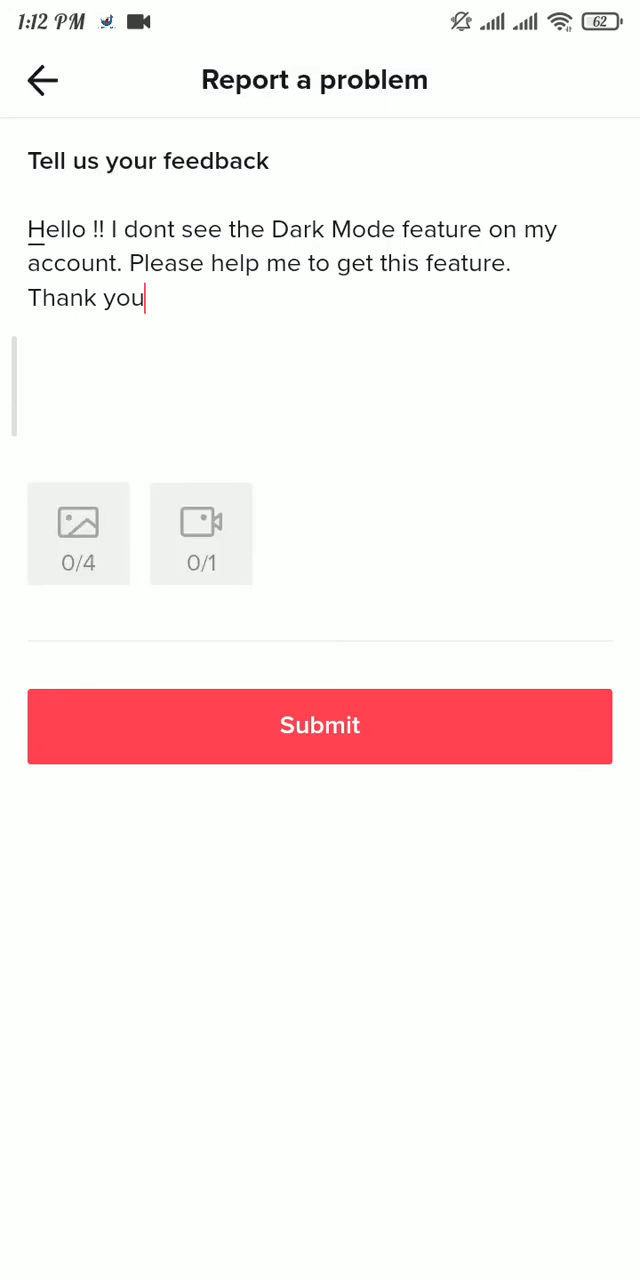
{"action": "left_click", "coordinate": [324, 726]}
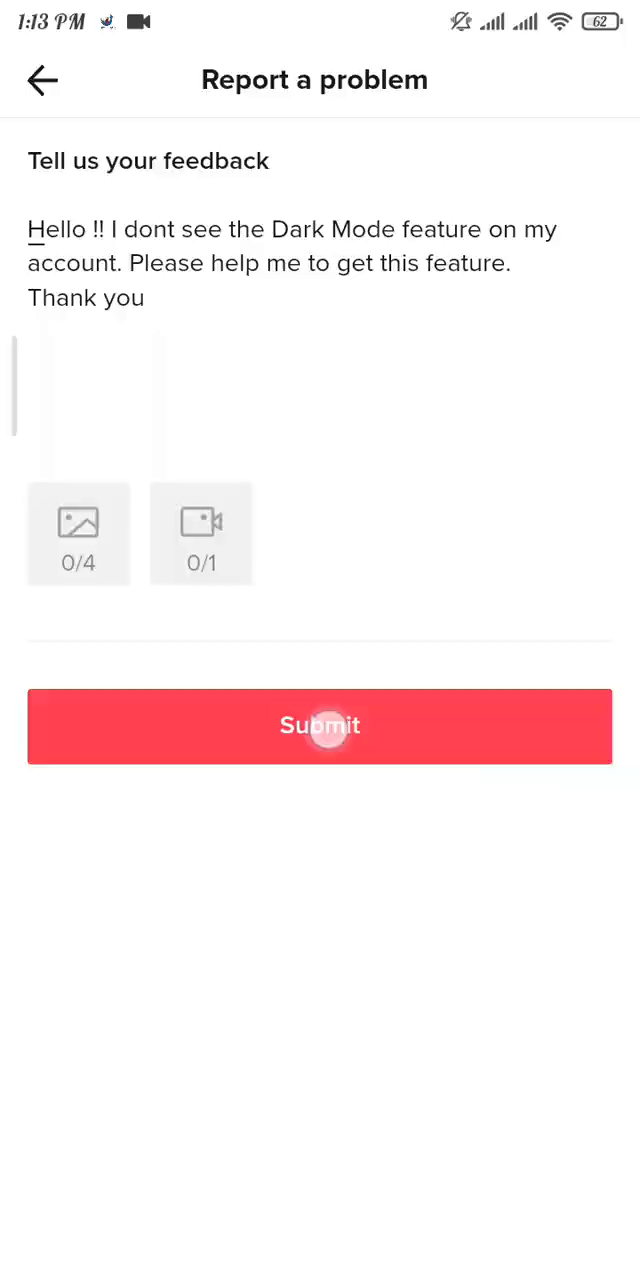